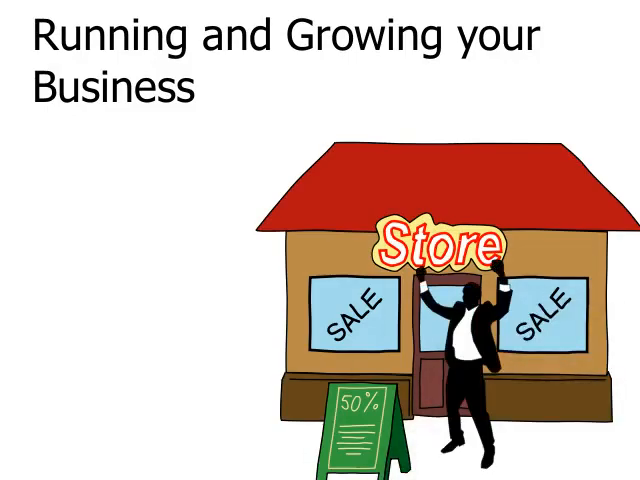
key("Right")
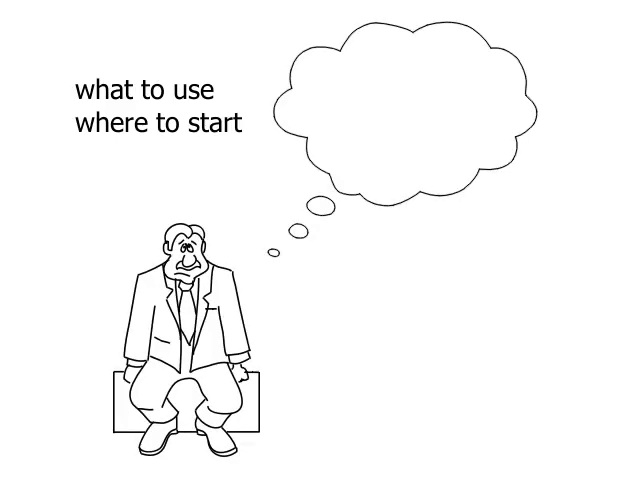